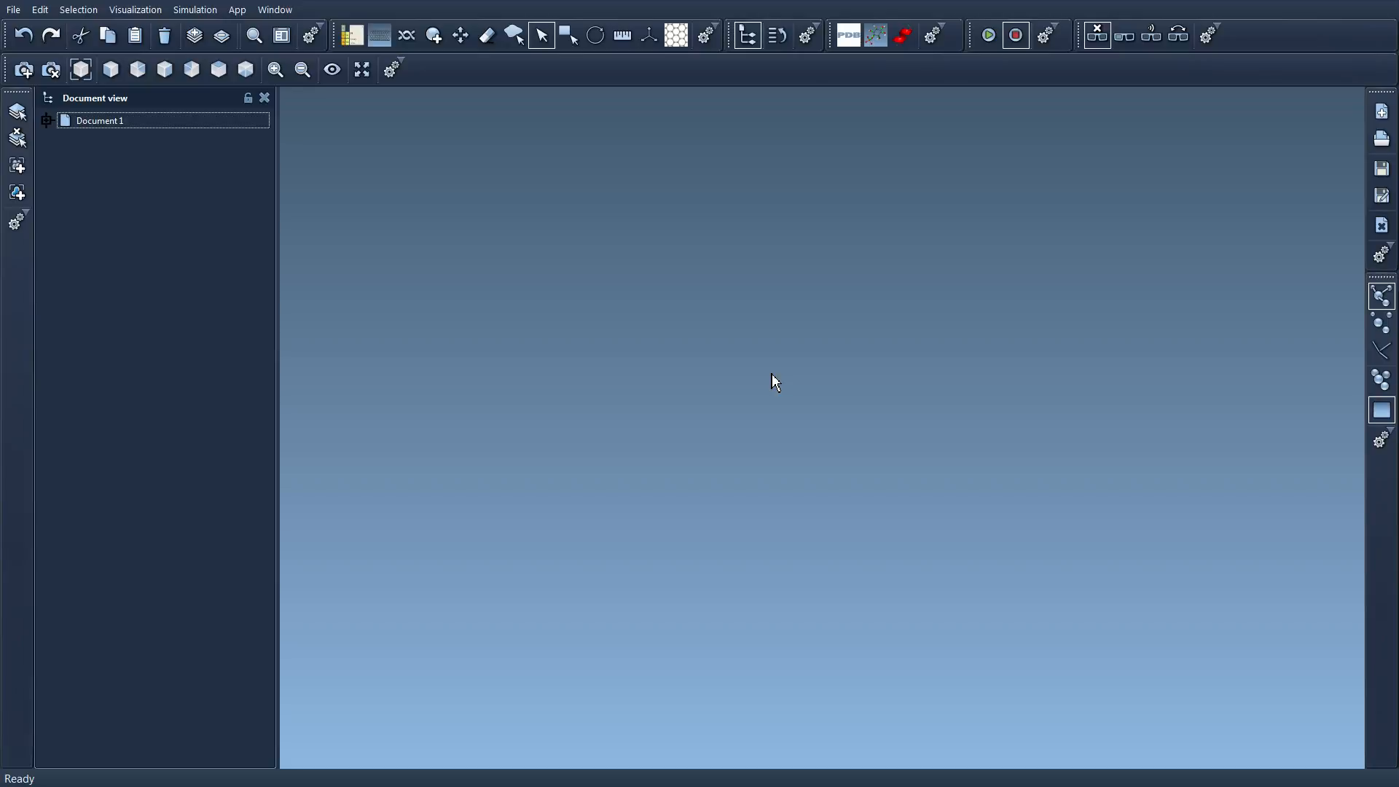
# Browse the toolbar editors and make Lasso selection the active editor
pyautogui.click(39, 10)
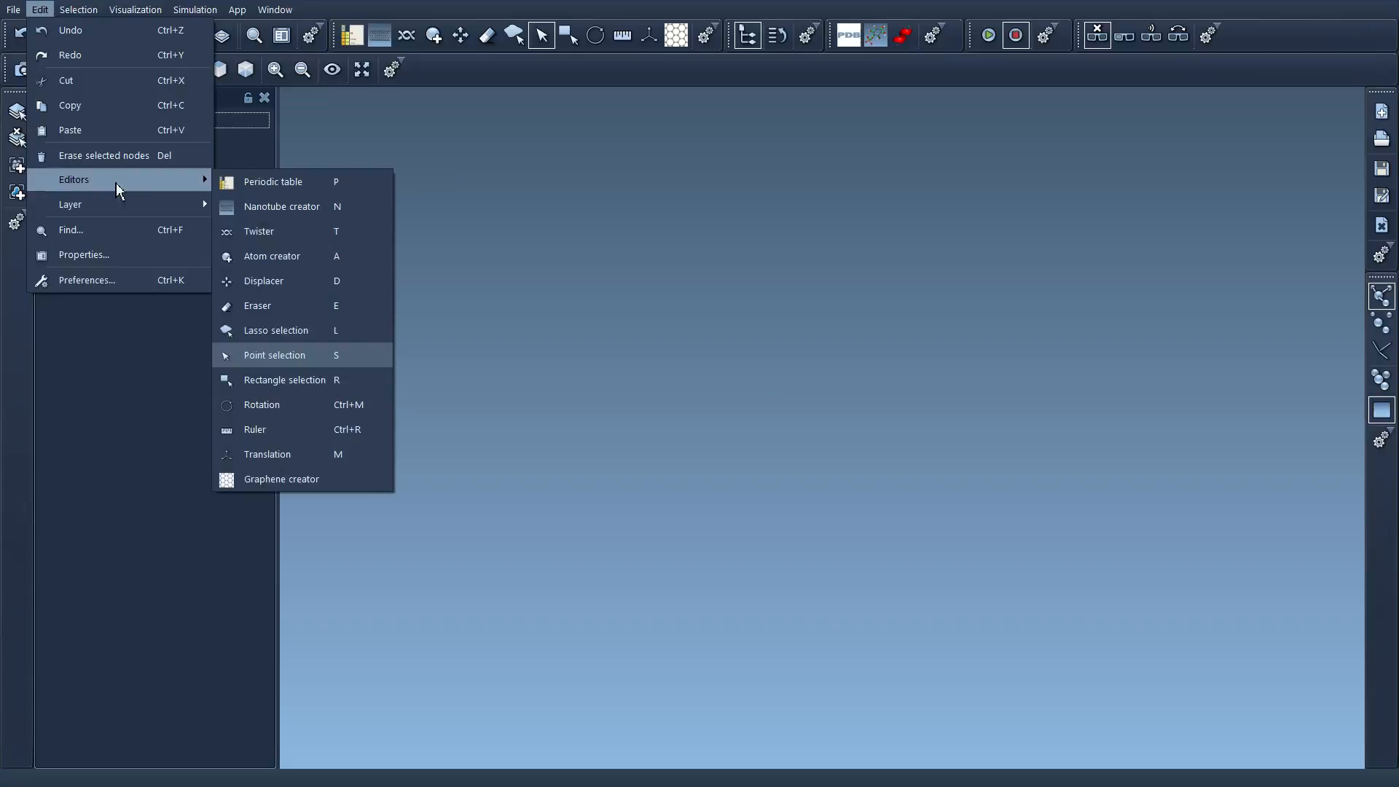
pyautogui.moveTo(280, 480)
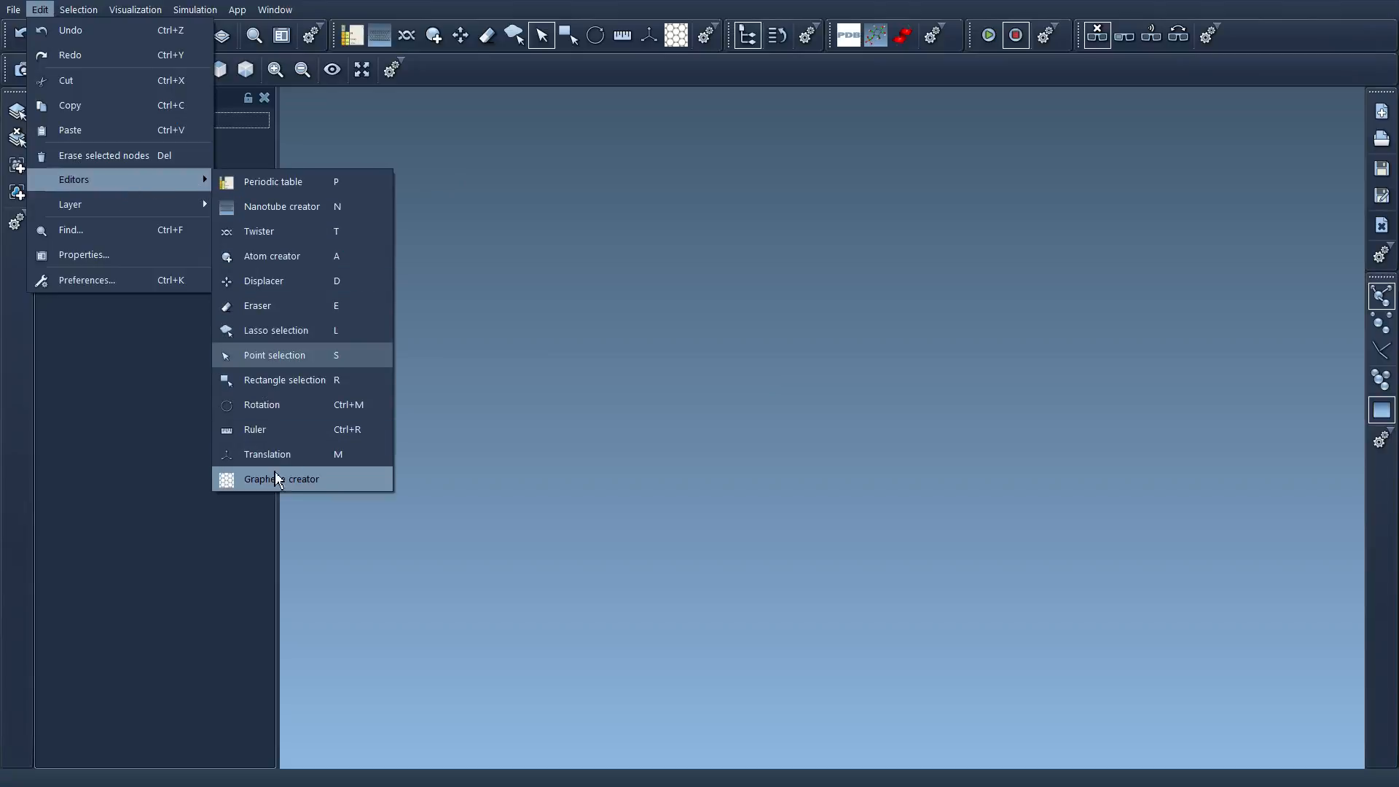
pyautogui.moveTo(286, 189)
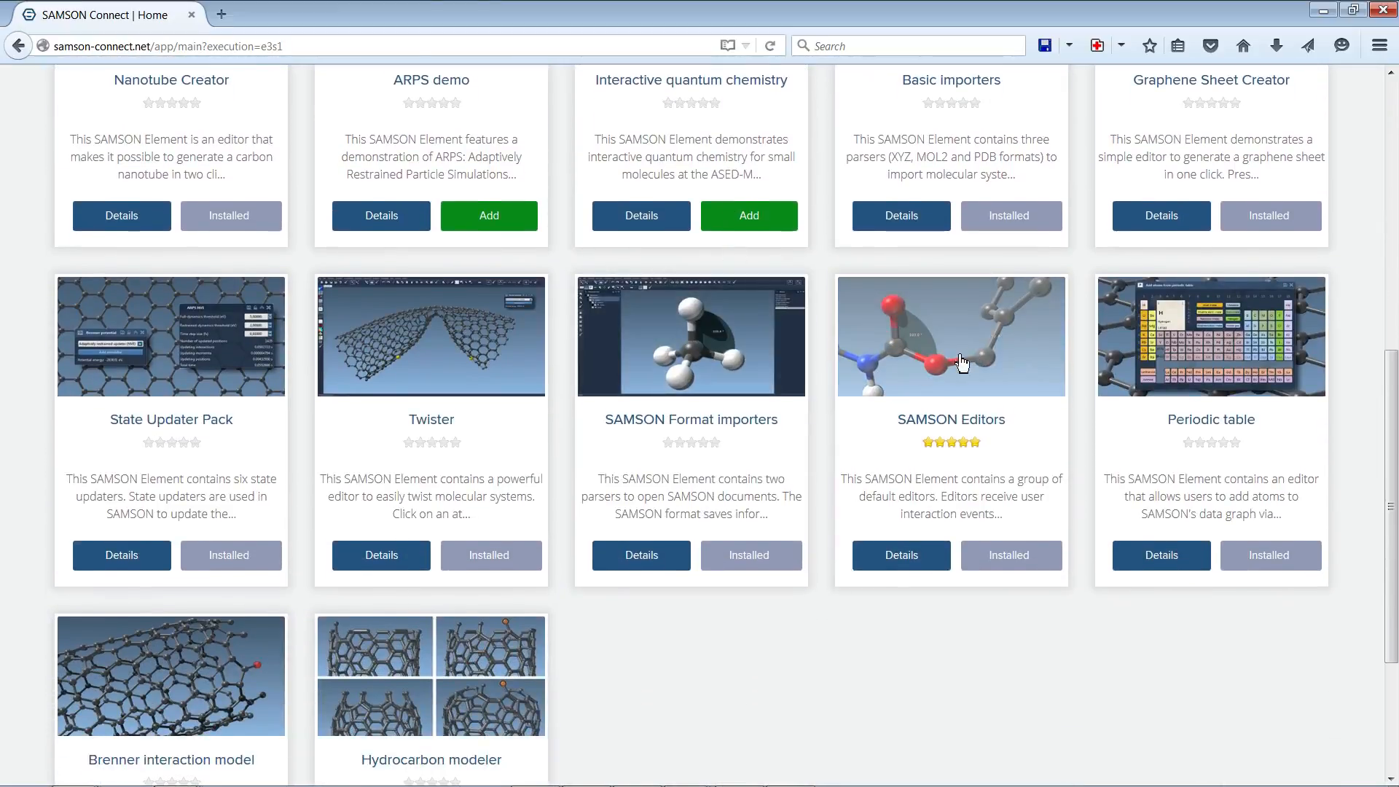
pyautogui.scroll(-3)
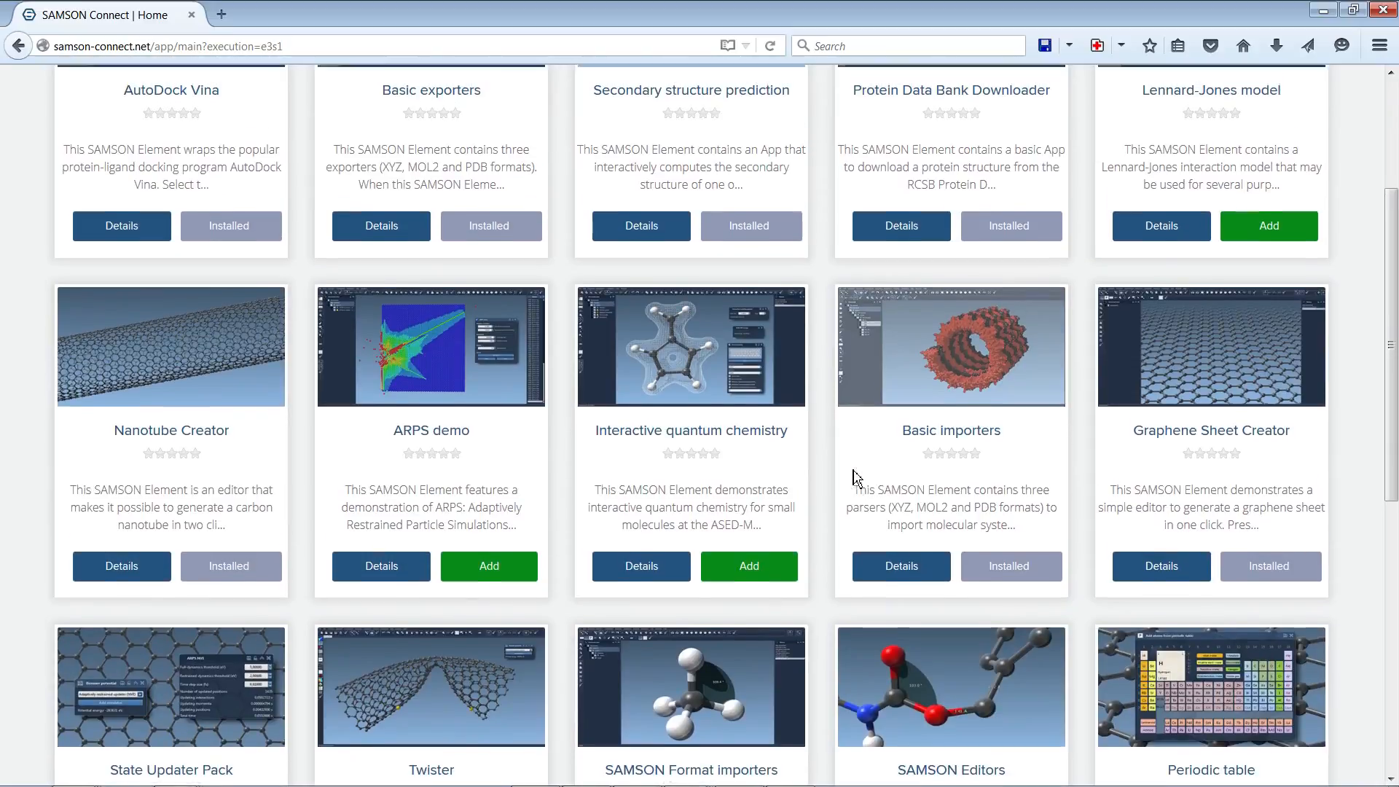
pyautogui.scroll(-3)
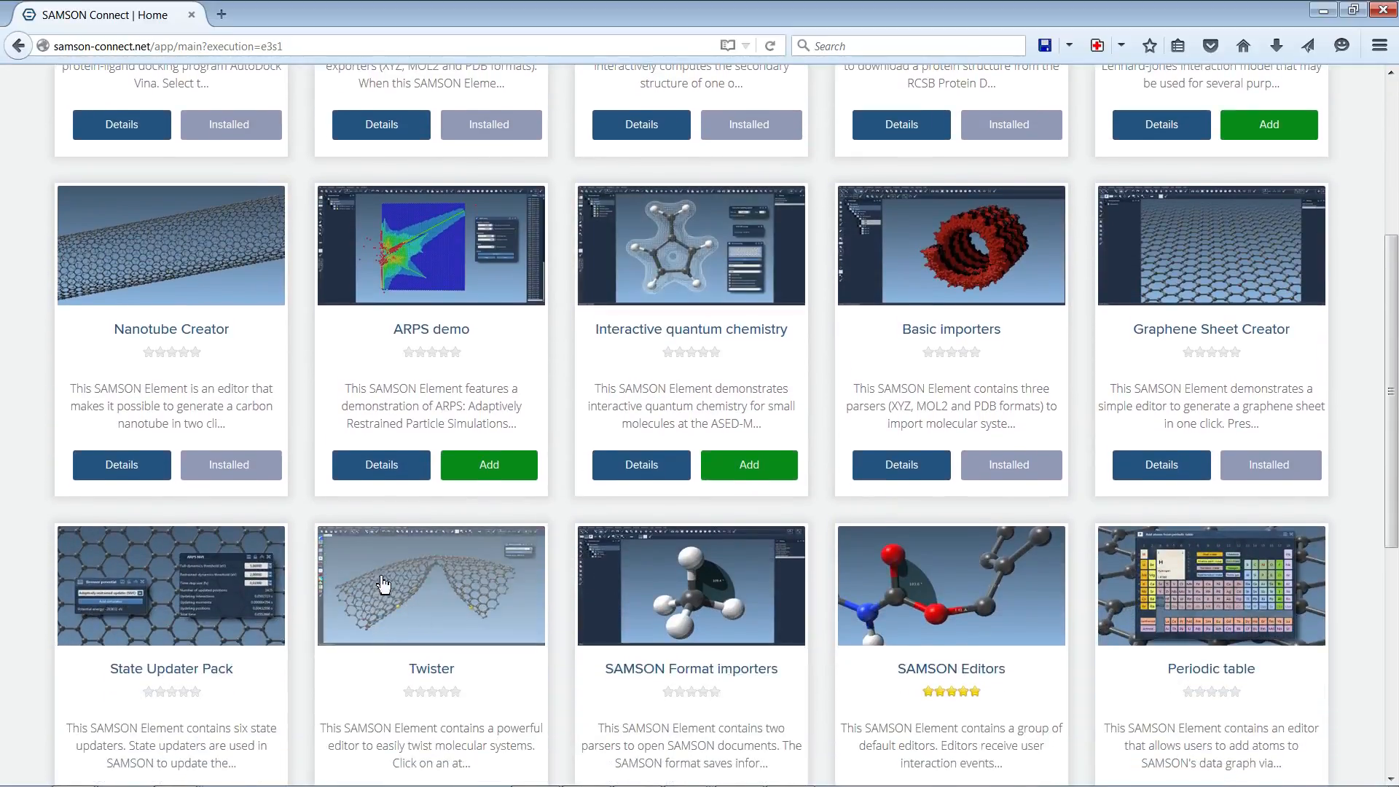
pyautogui.moveTo(386, 630)
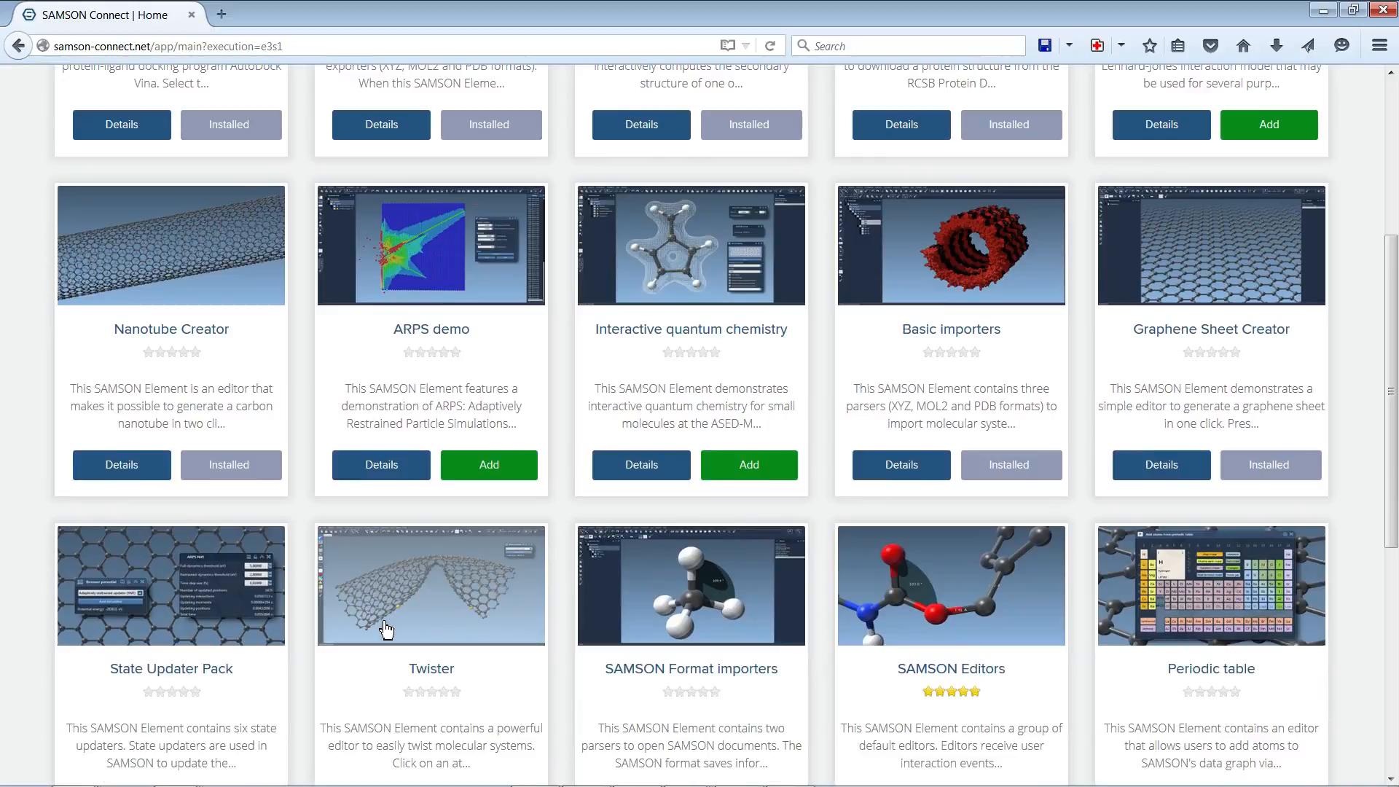
pyautogui.moveTo(462, 609)
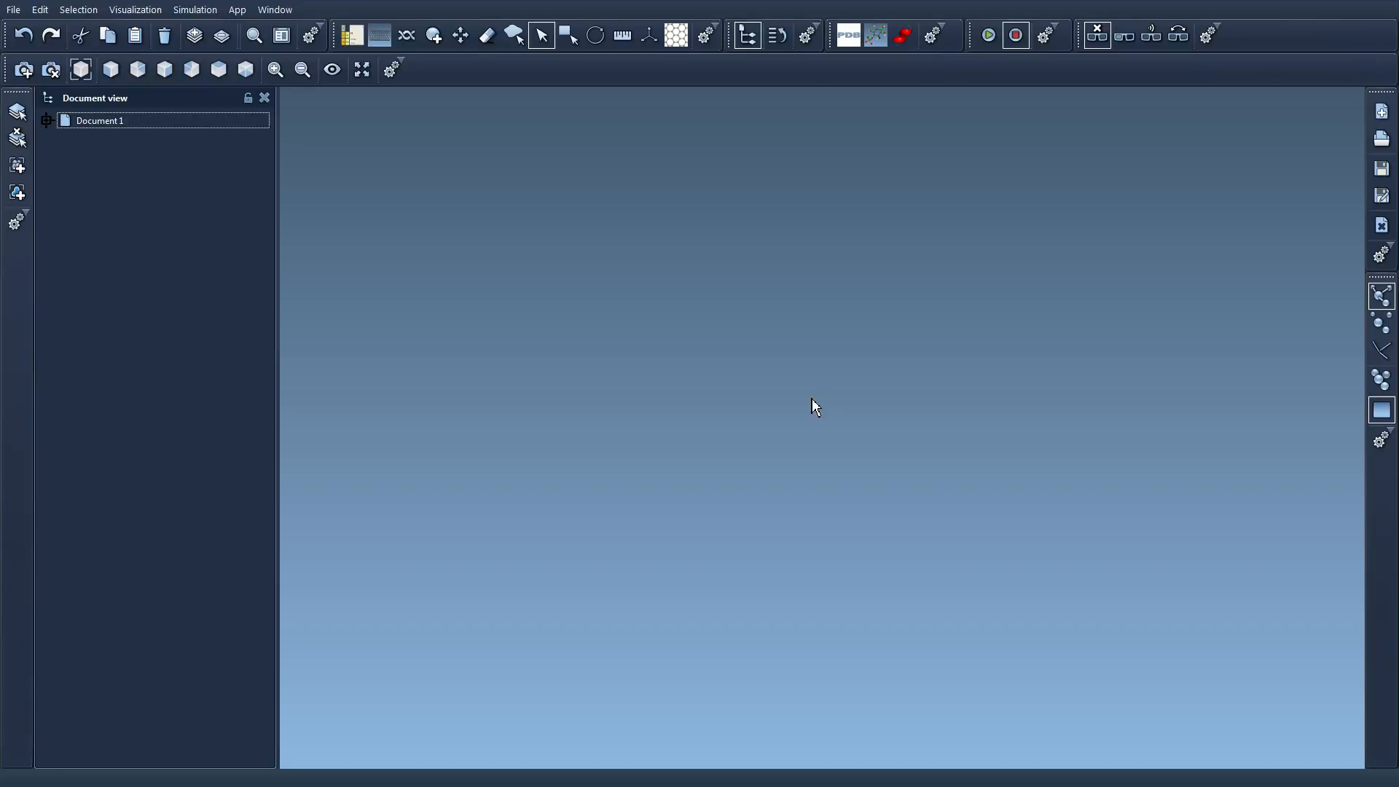
pyautogui.moveTo(652, 117)
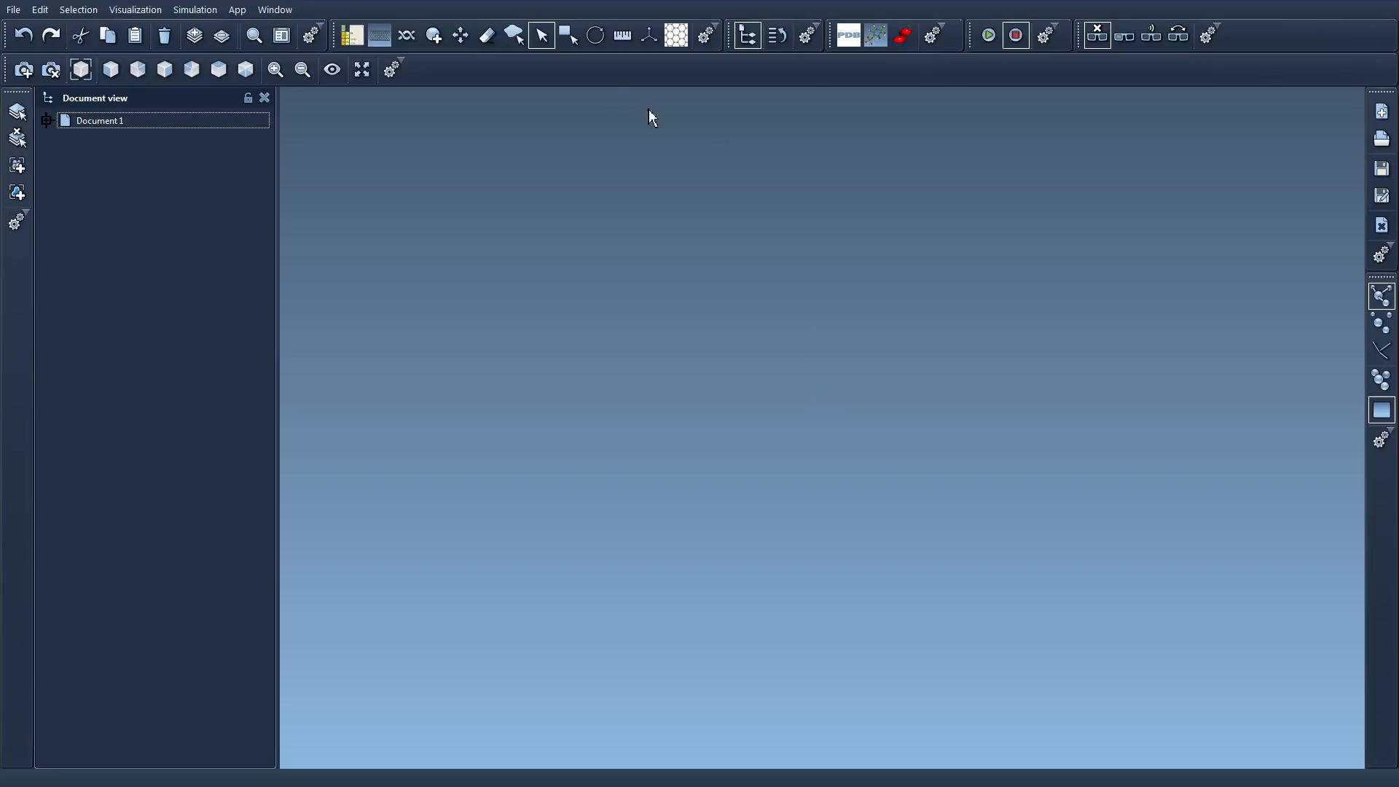
pyautogui.moveTo(567, 35)
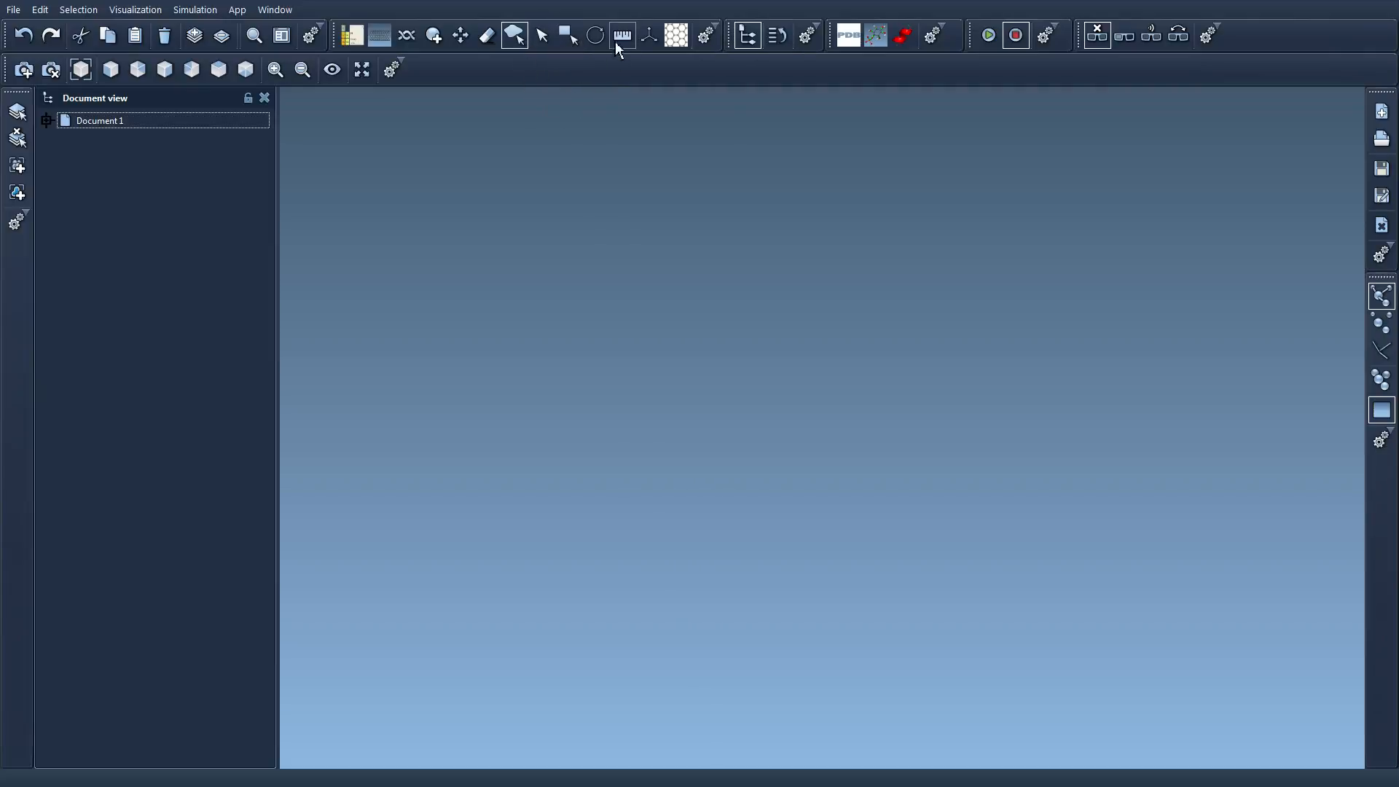
pyautogui.moveTo(630, 78)
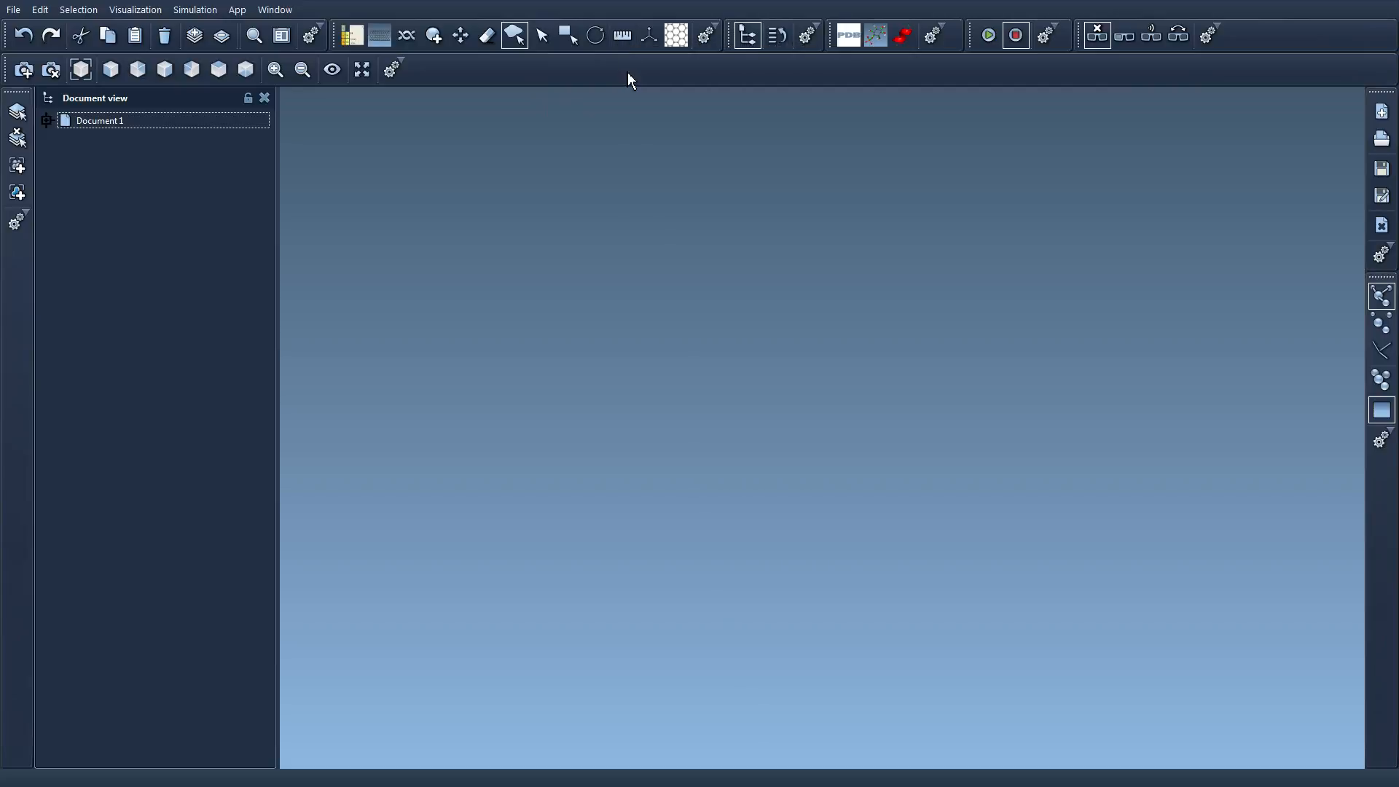
pyautogui.moveTo(677, 35)
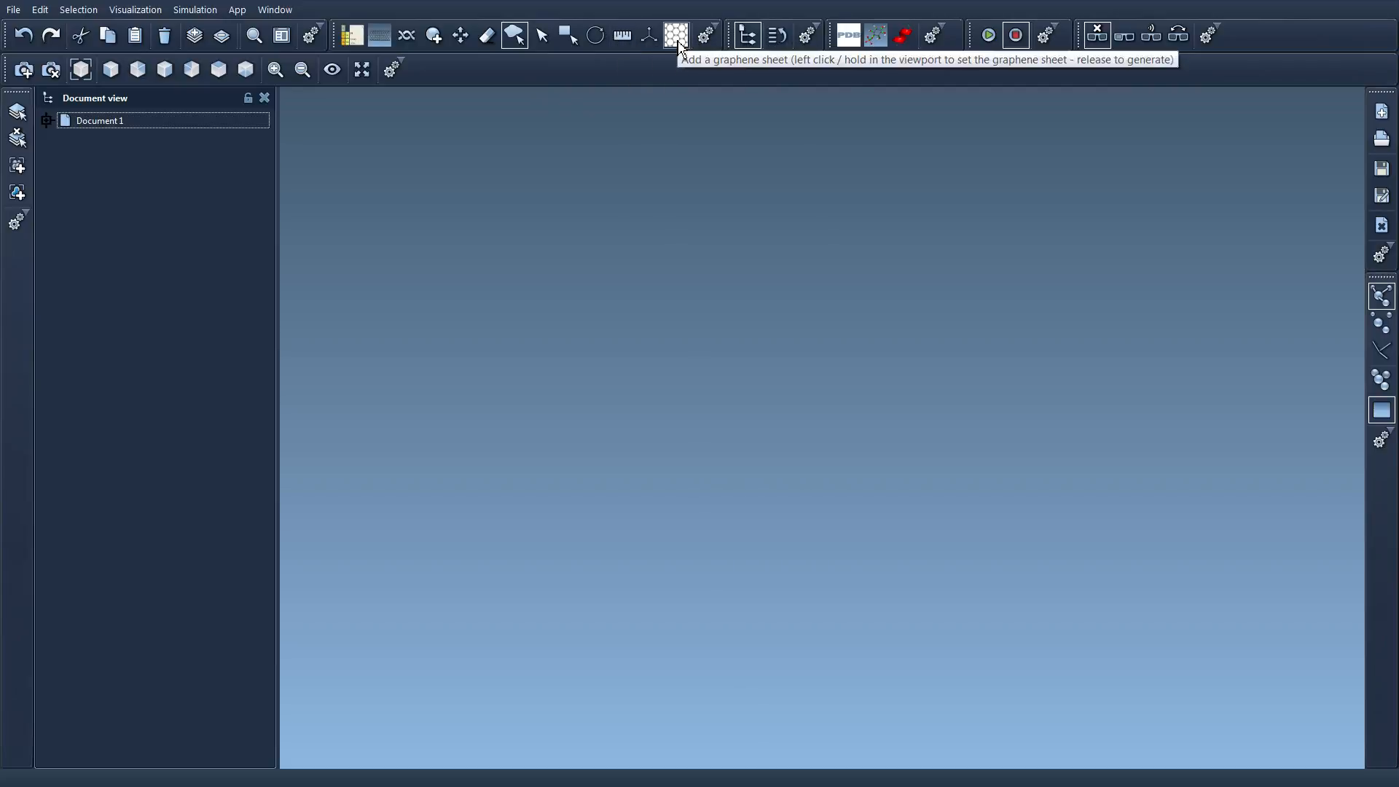
pyautogui.moveTo(661, 58)
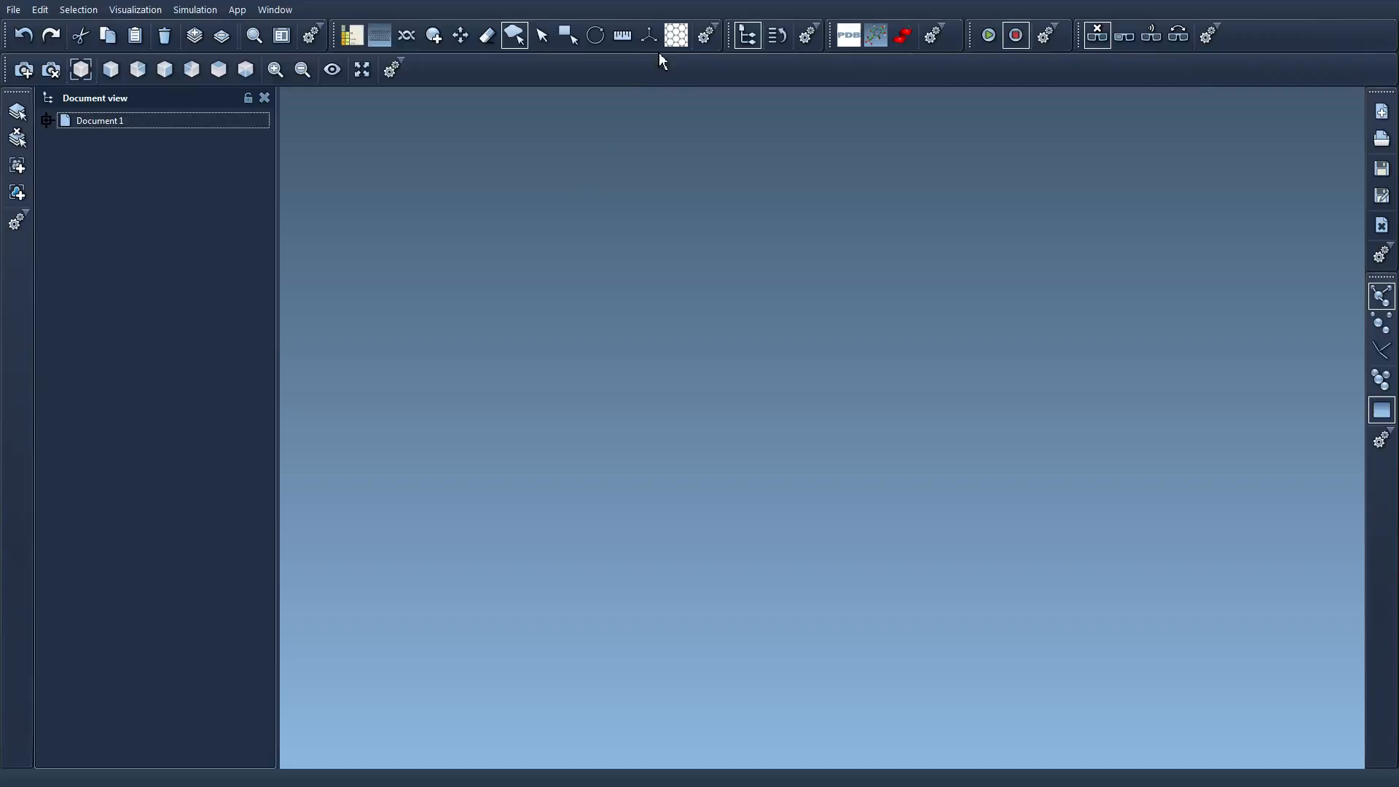
pyautogui.click(379, 35)
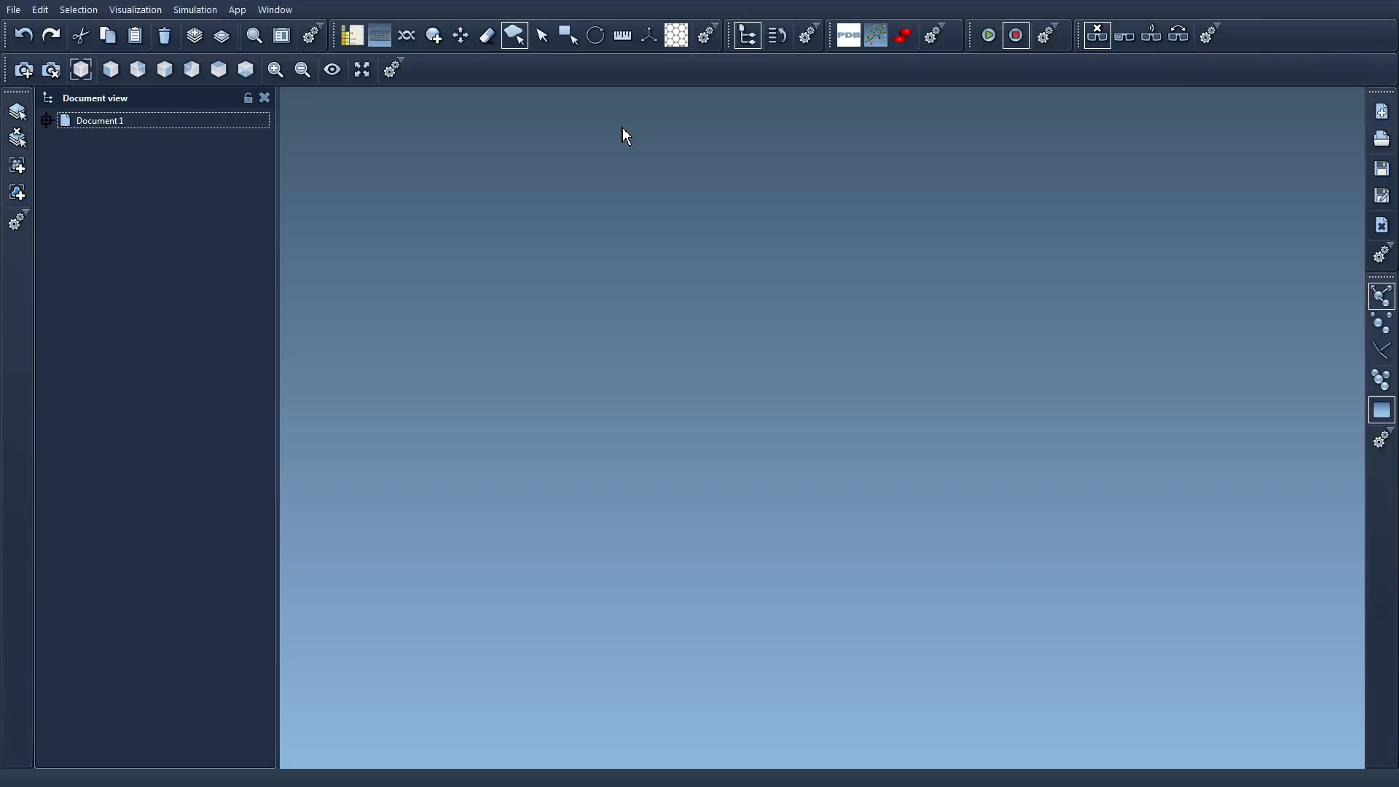
# Load the recent 1YRF.pdb structure as a ball-and-stick peptide via File > Recent
pyautogui.click(13, 10)
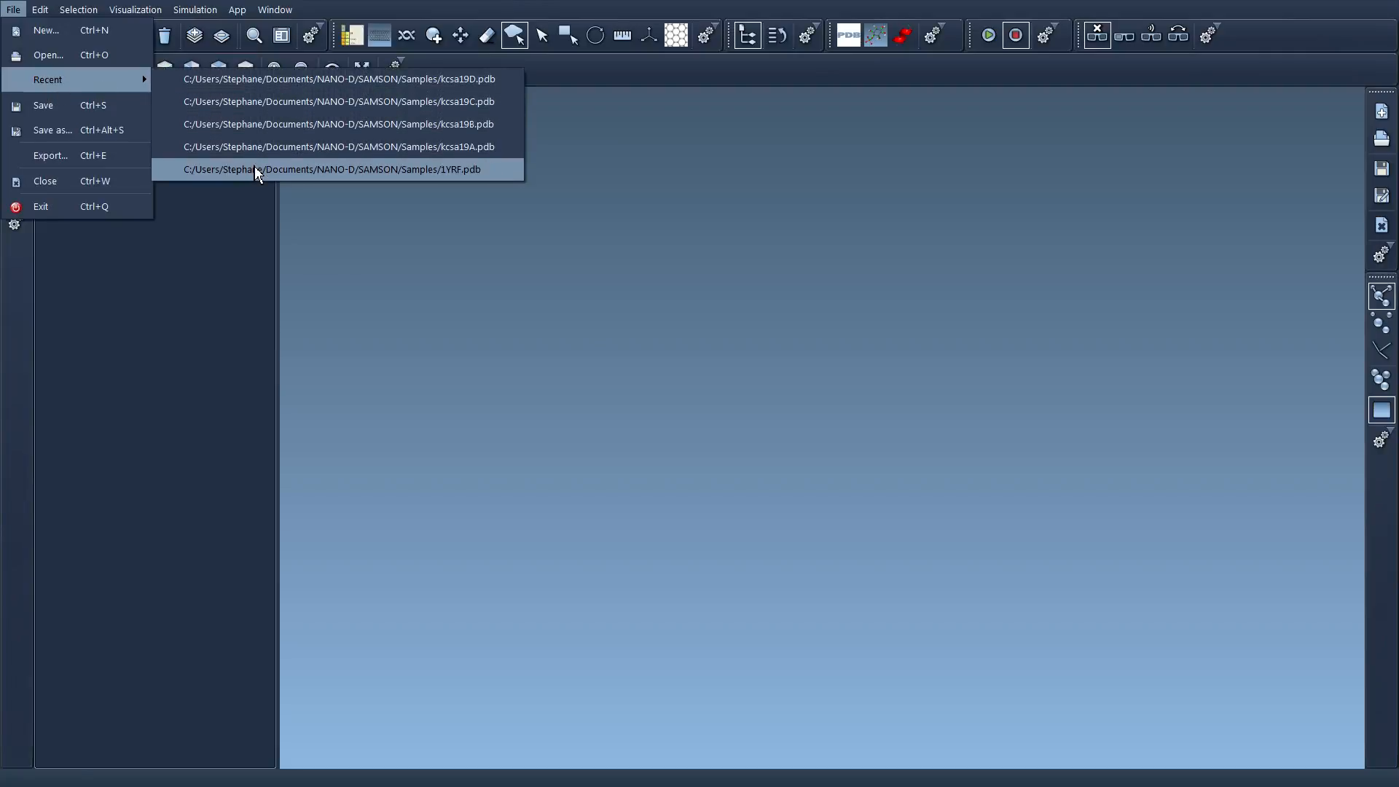
pyautogui.click(337, 169)
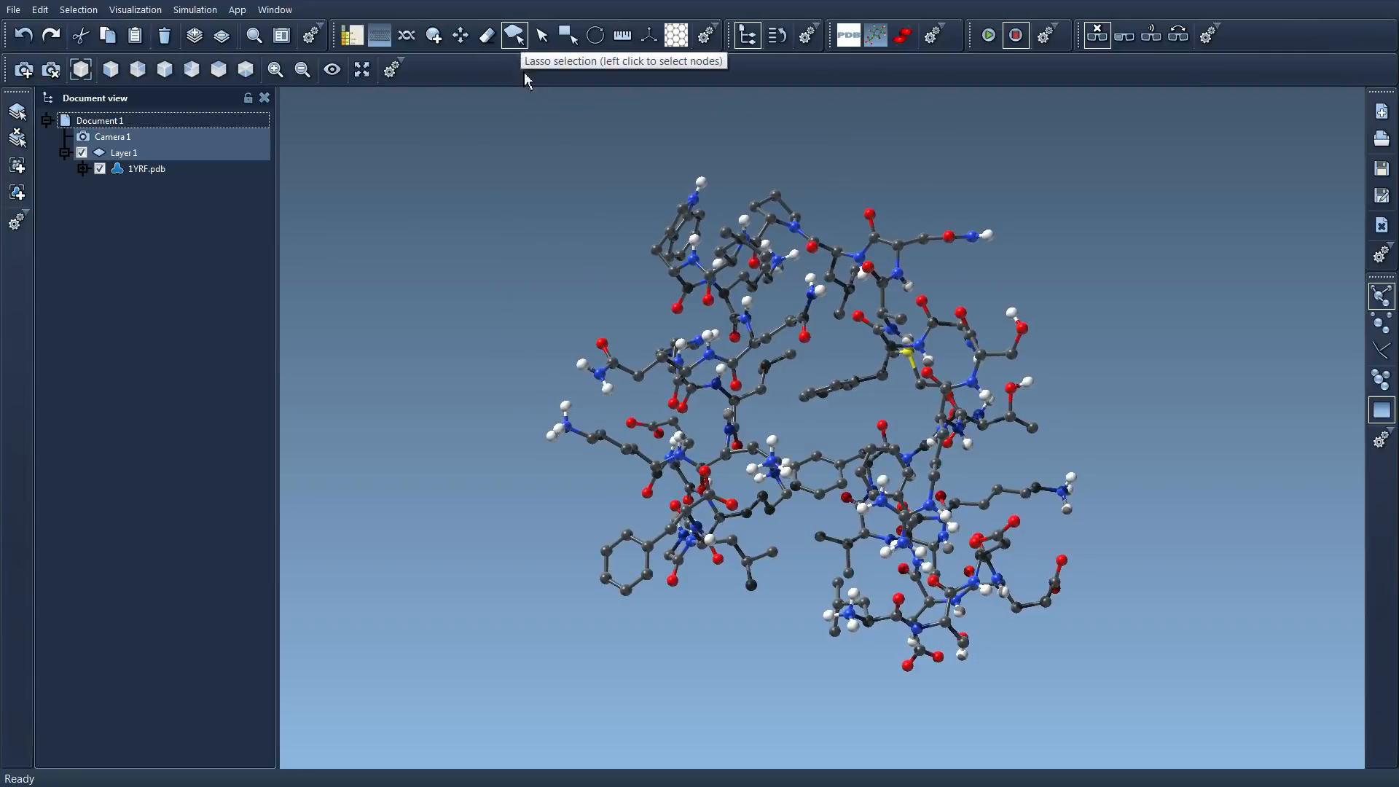
pyautogui.moveTo(701, 184); pyautogui.dragTo(732, 219)
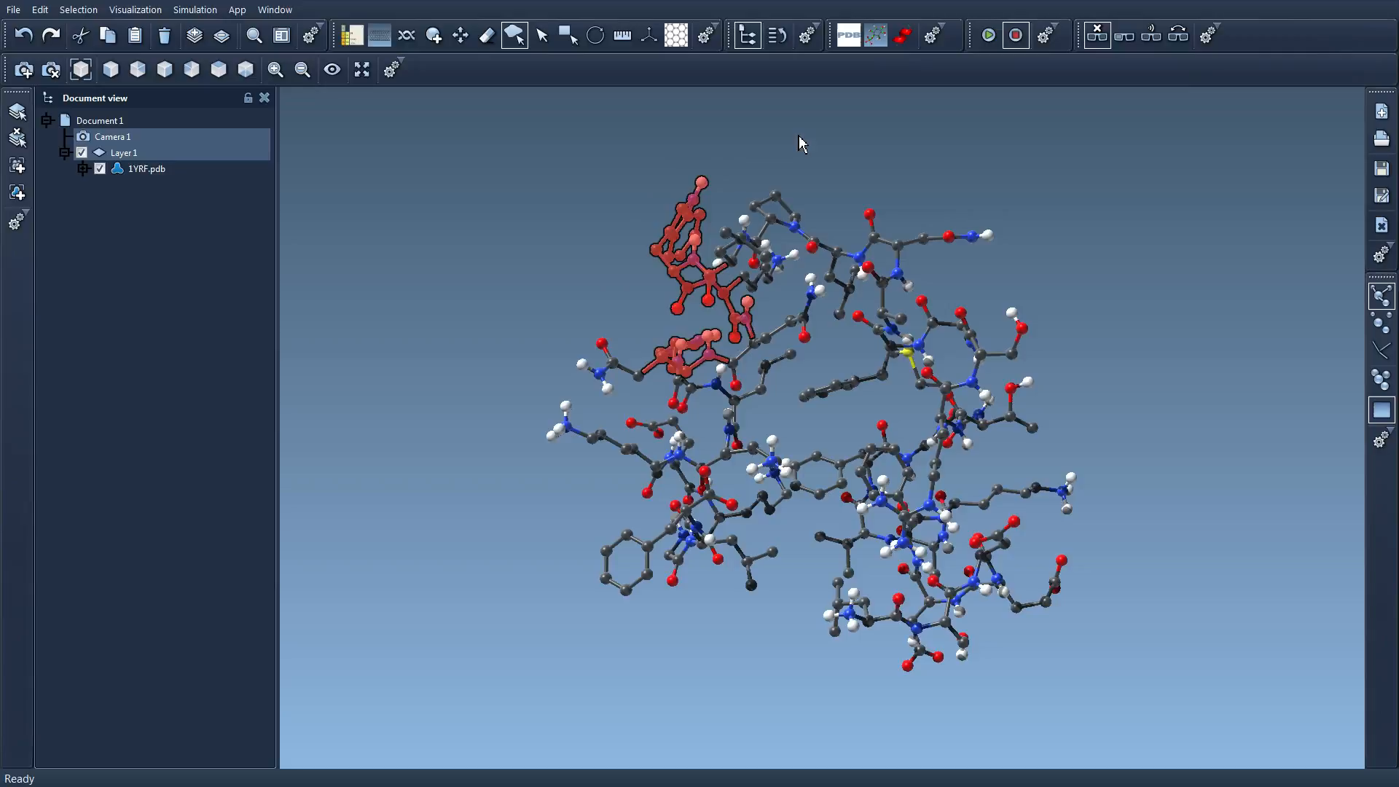
pyautogui.moveTo(1123, 446)
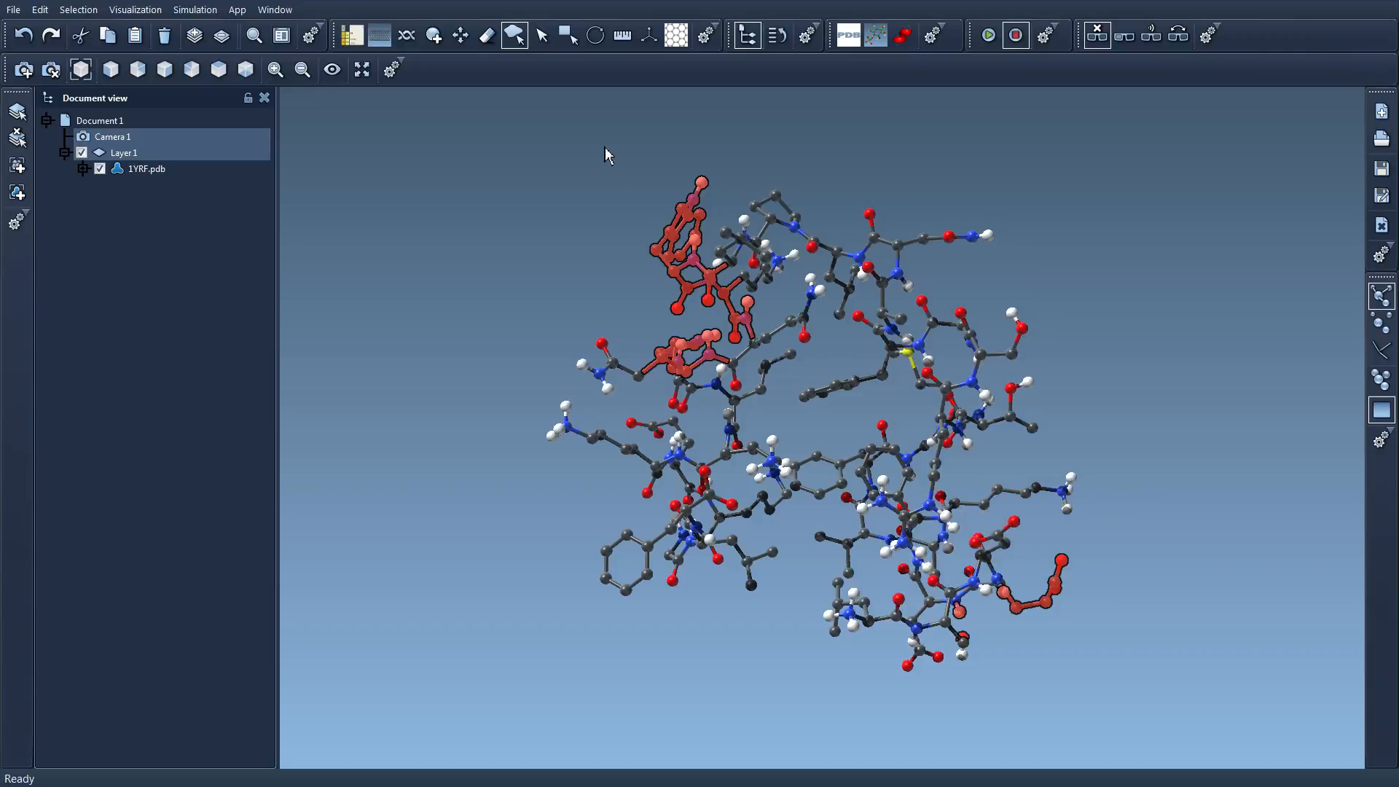
pyautogui.moveTo(528, 83)
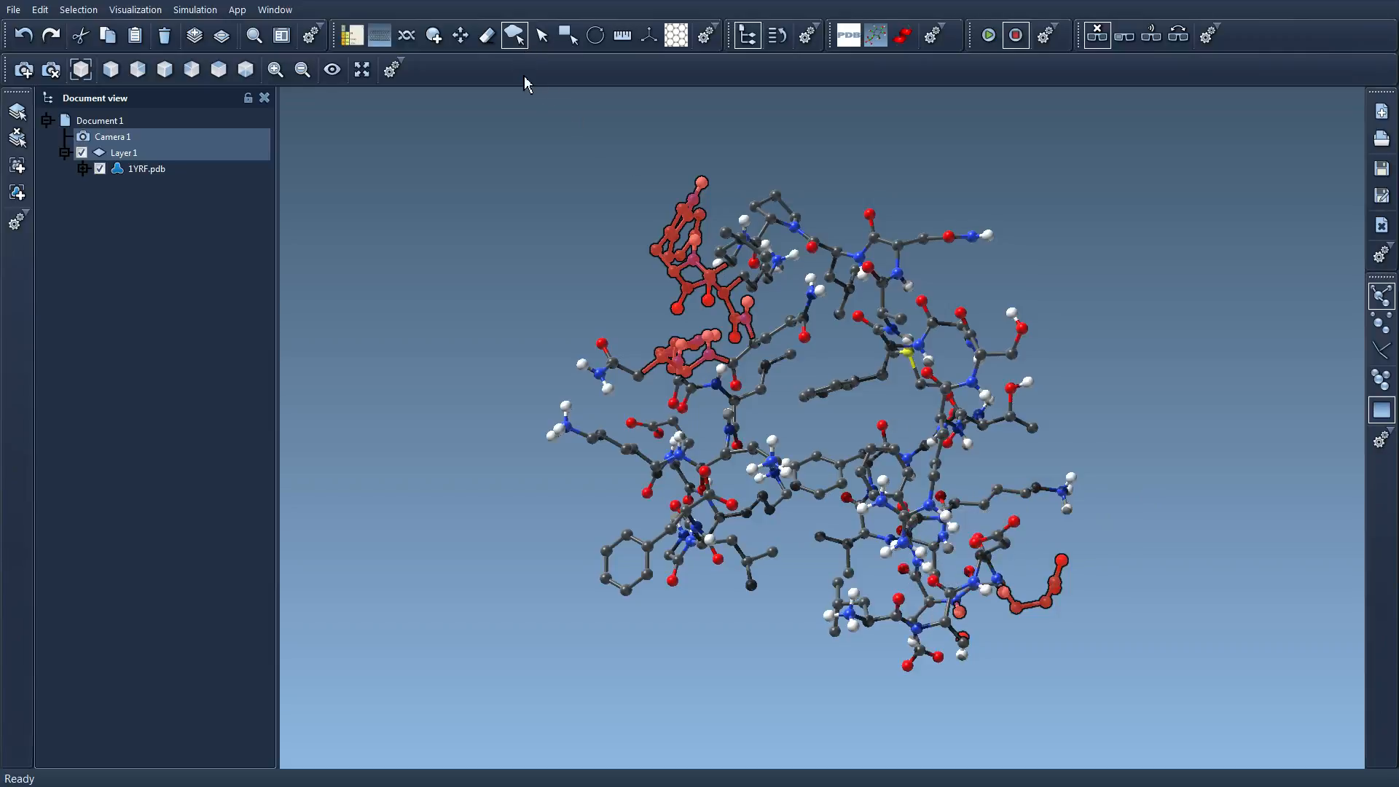
pyautogui.moveTo(563, 203)
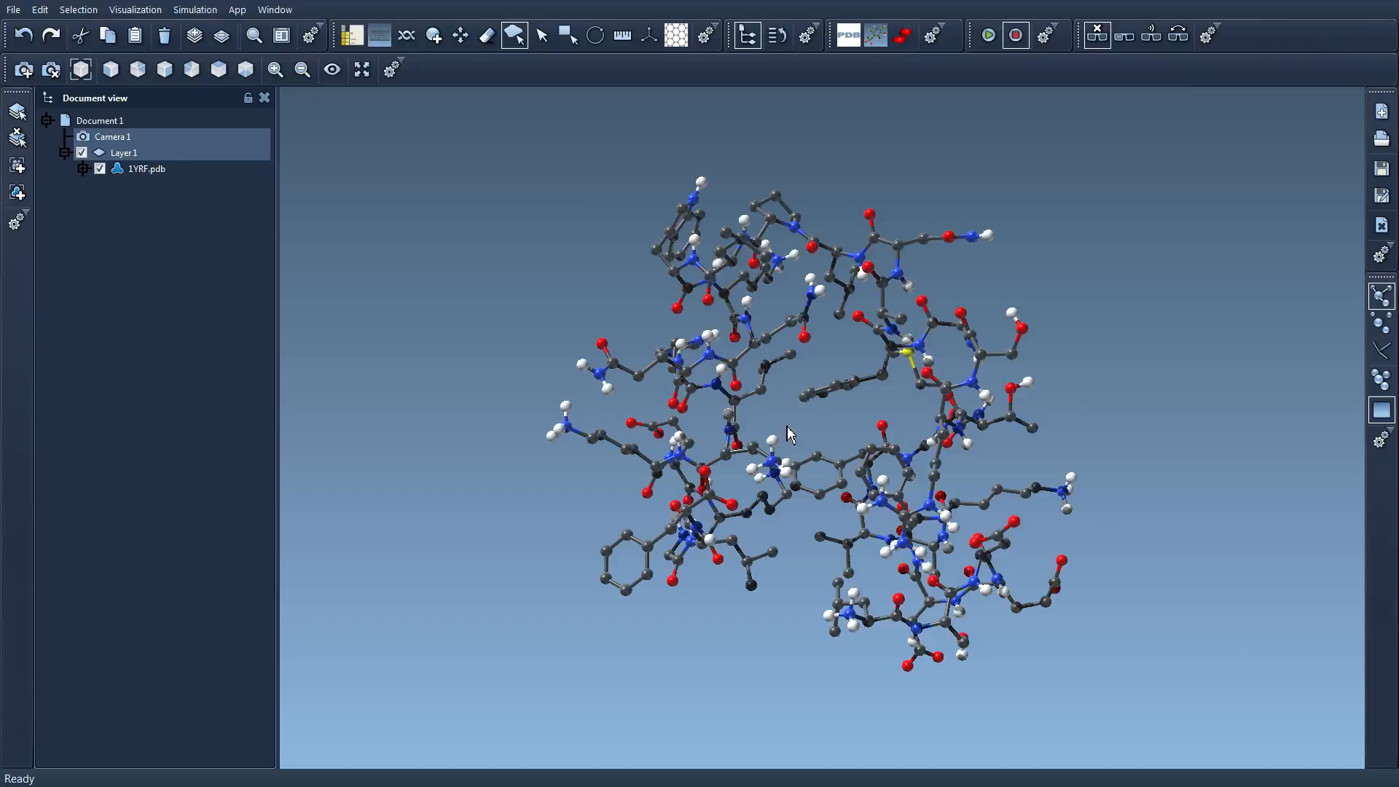
# Label the N and H atoms by name and measure their 0.98 Å bond length with the Ruler
pyautogui.scroll(3)
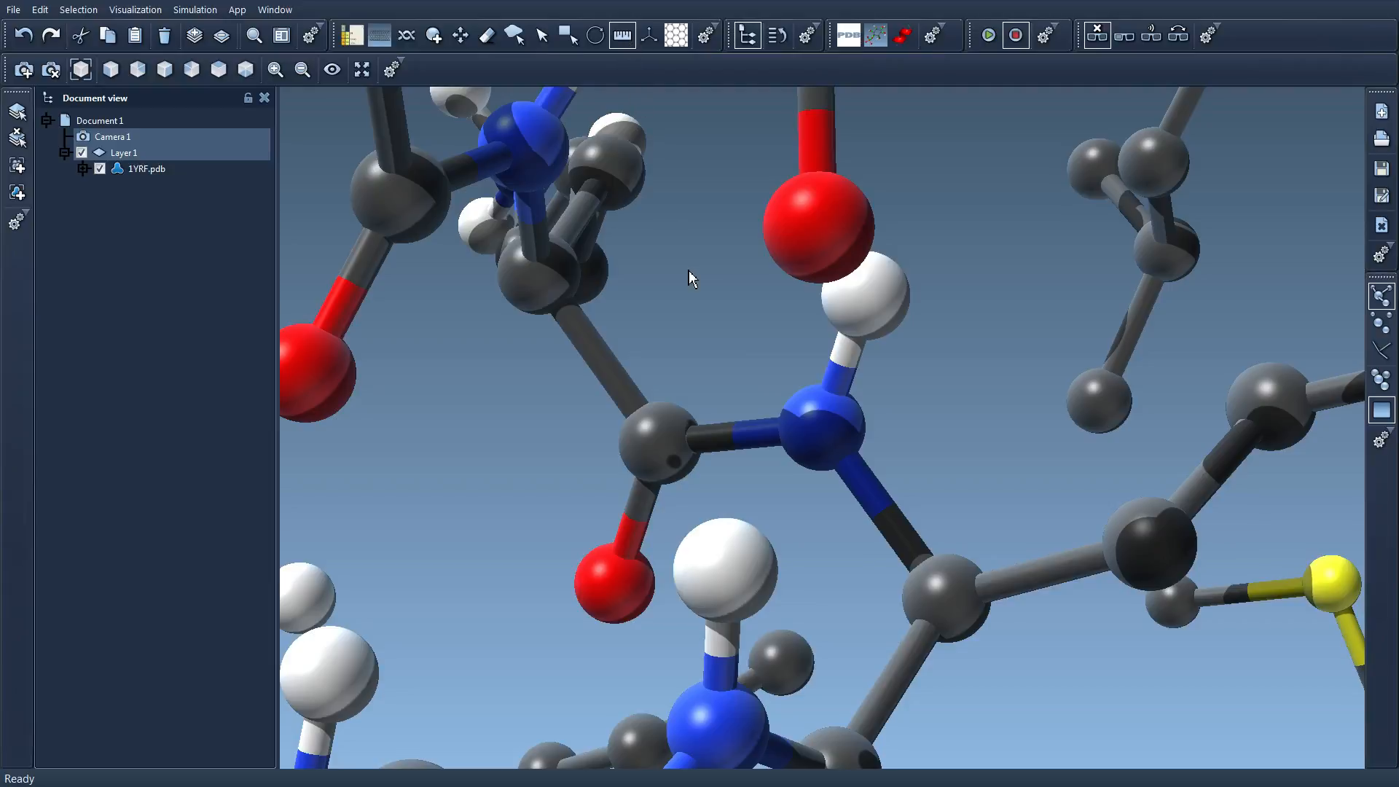
pyautogui.click(816, 431)
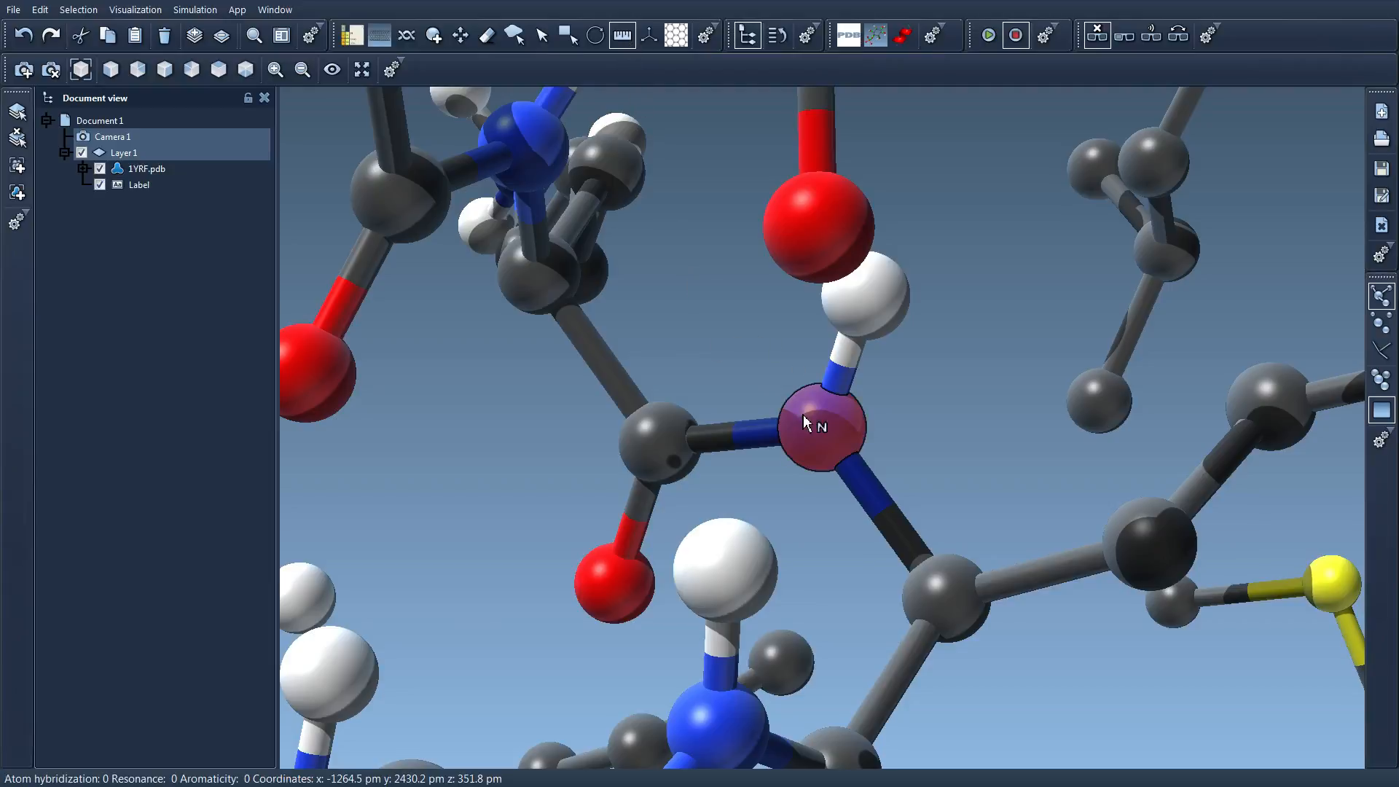
pyautogui.click(819, 429)
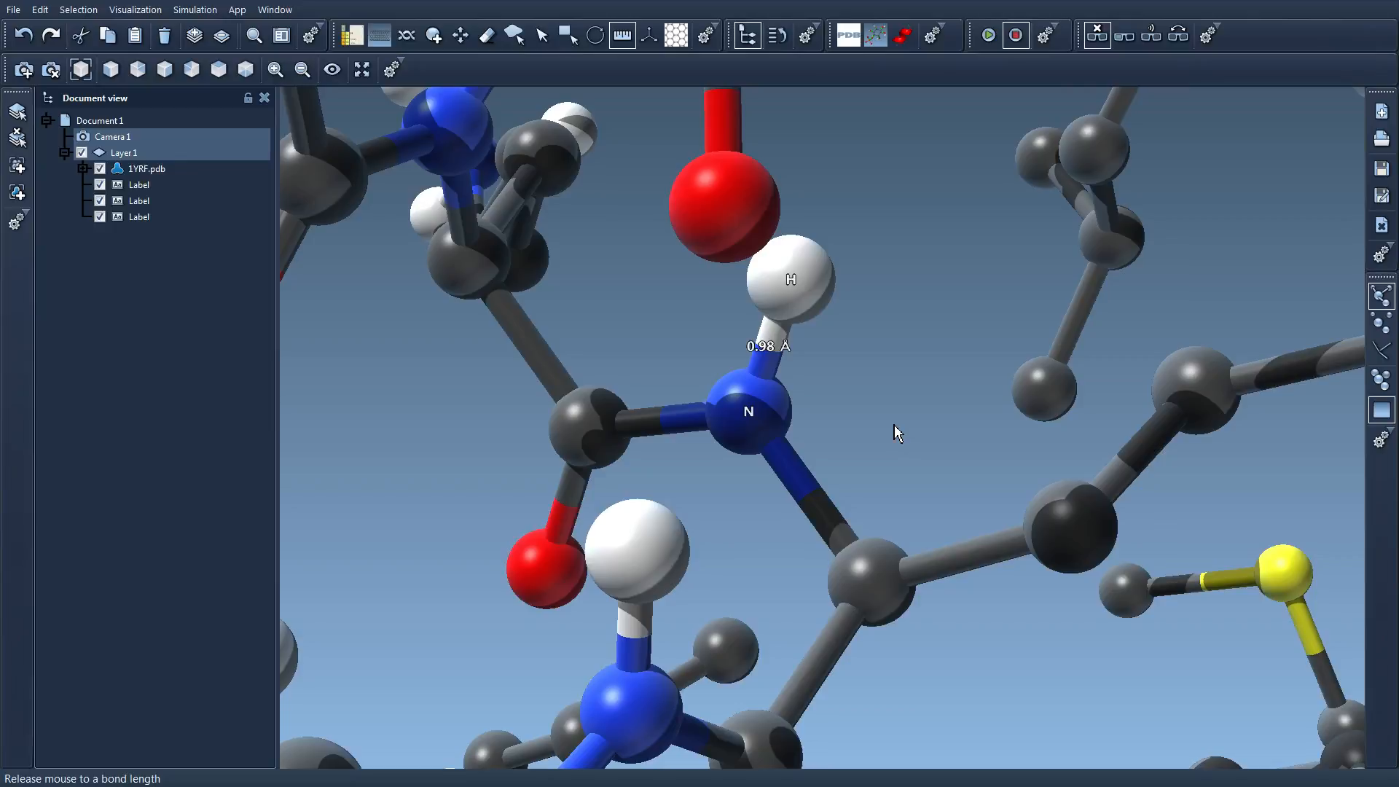
pyautogui.click(40, 10)
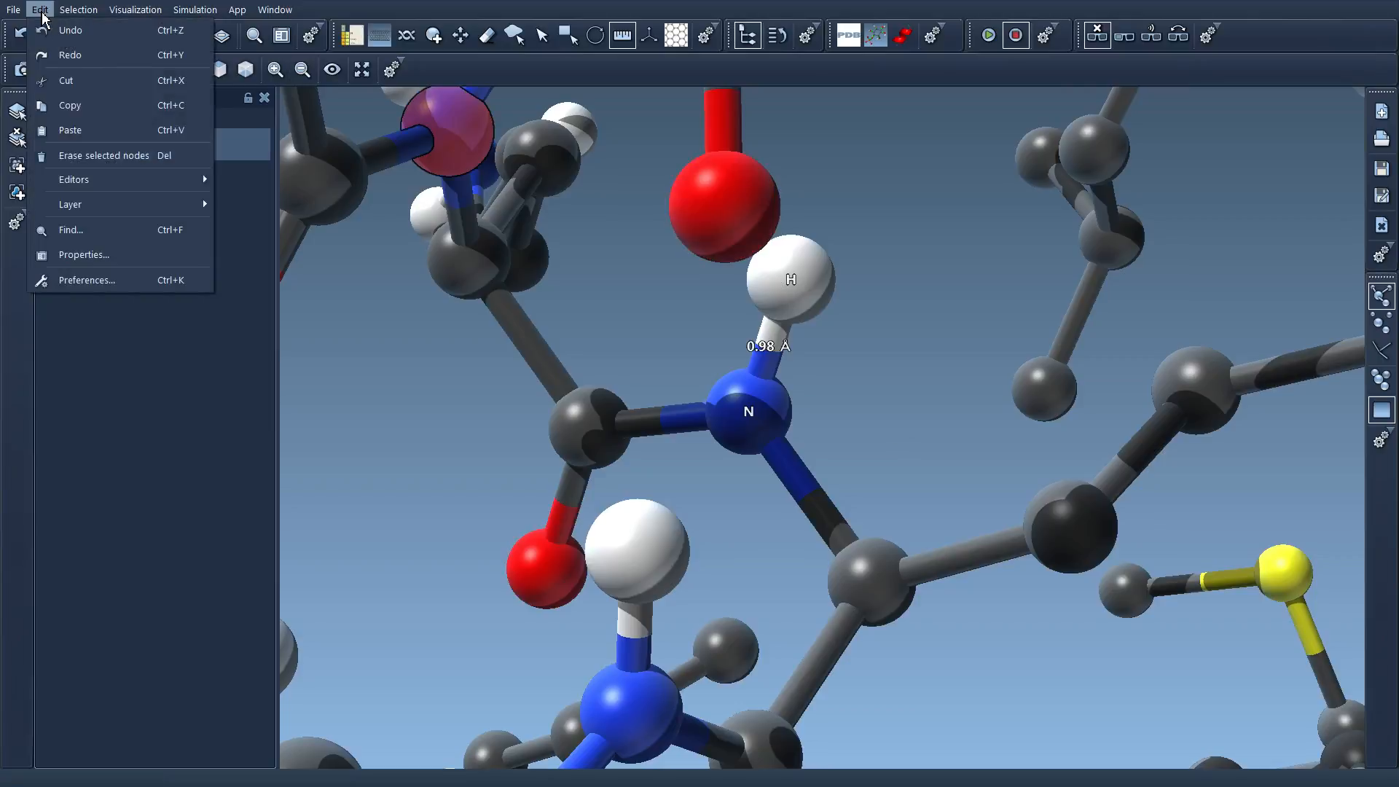